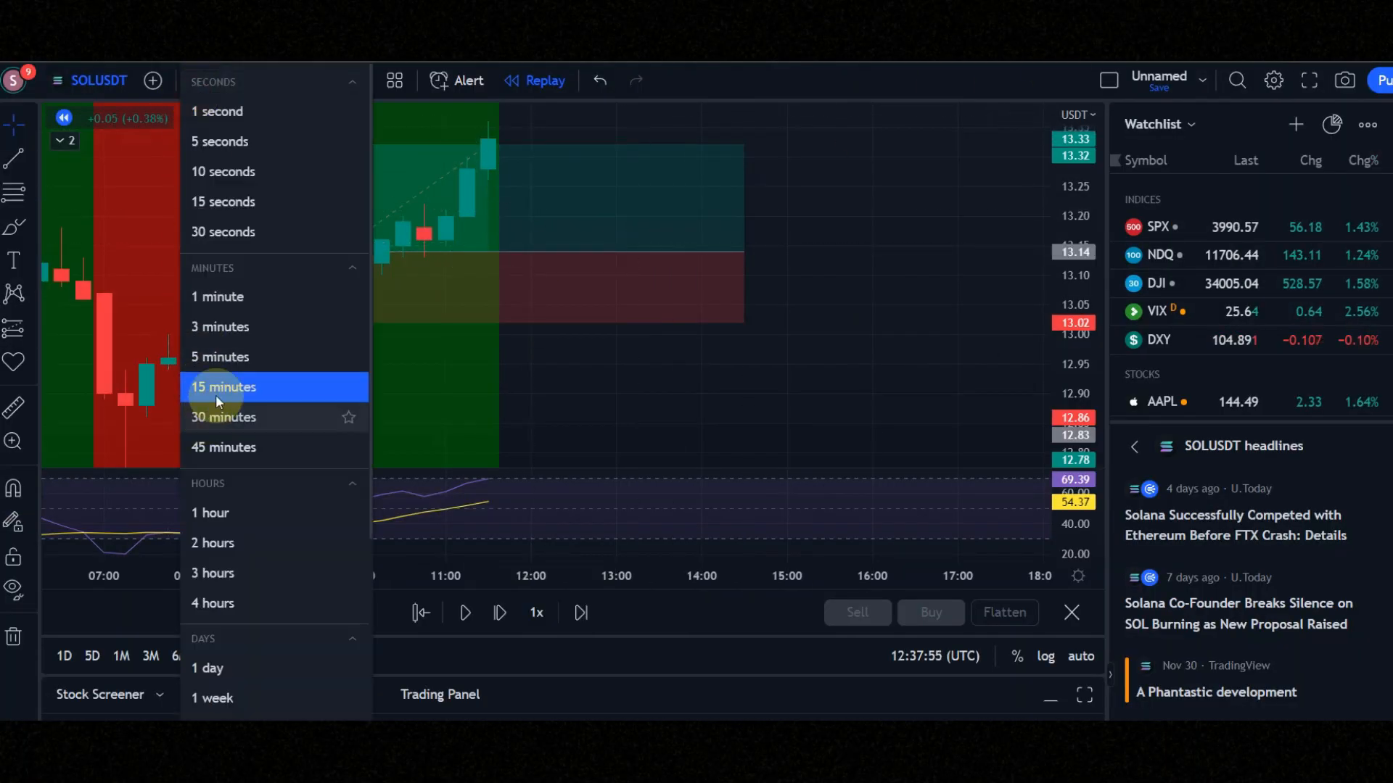
# Switch the SOLUSDT chart to the 15-minute timeframe.
pyautogui.click(223, 386)
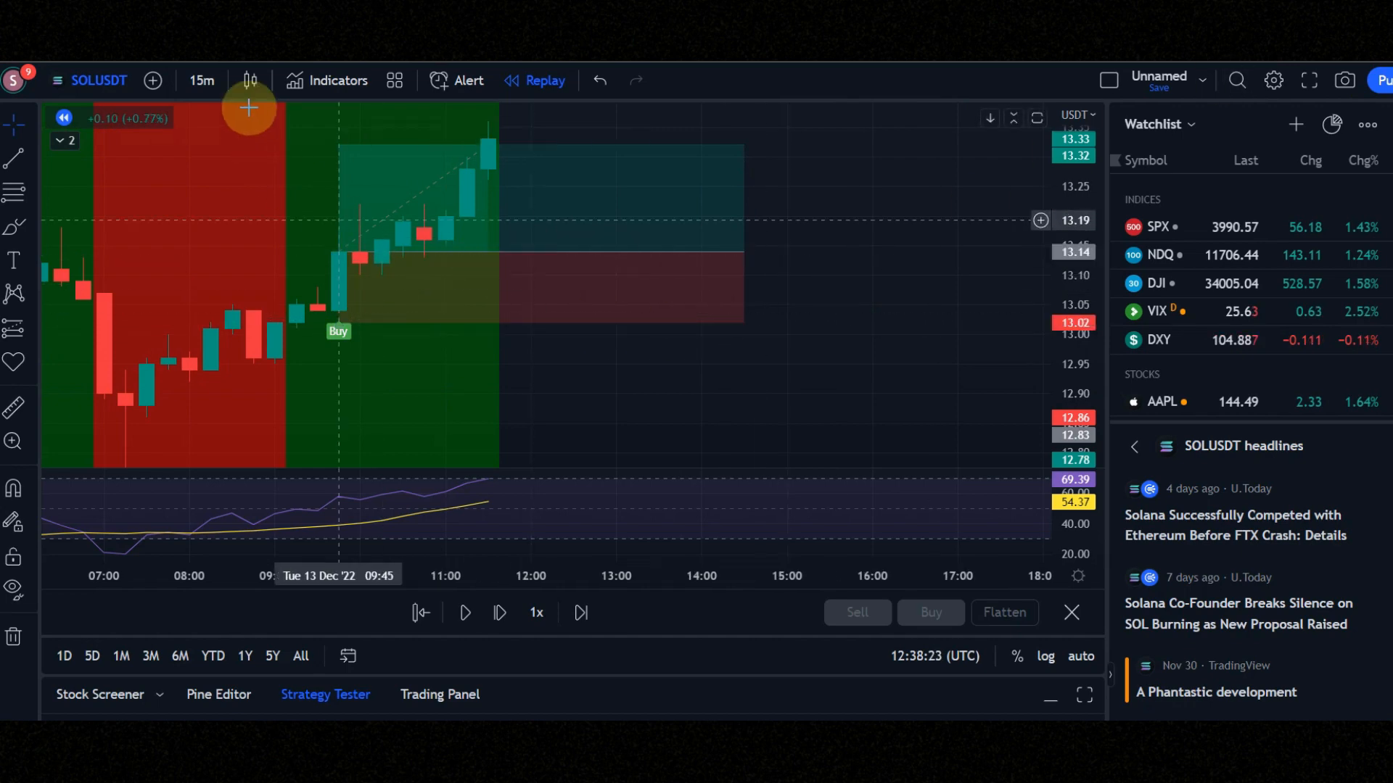
pyautogui.click(250, 80)
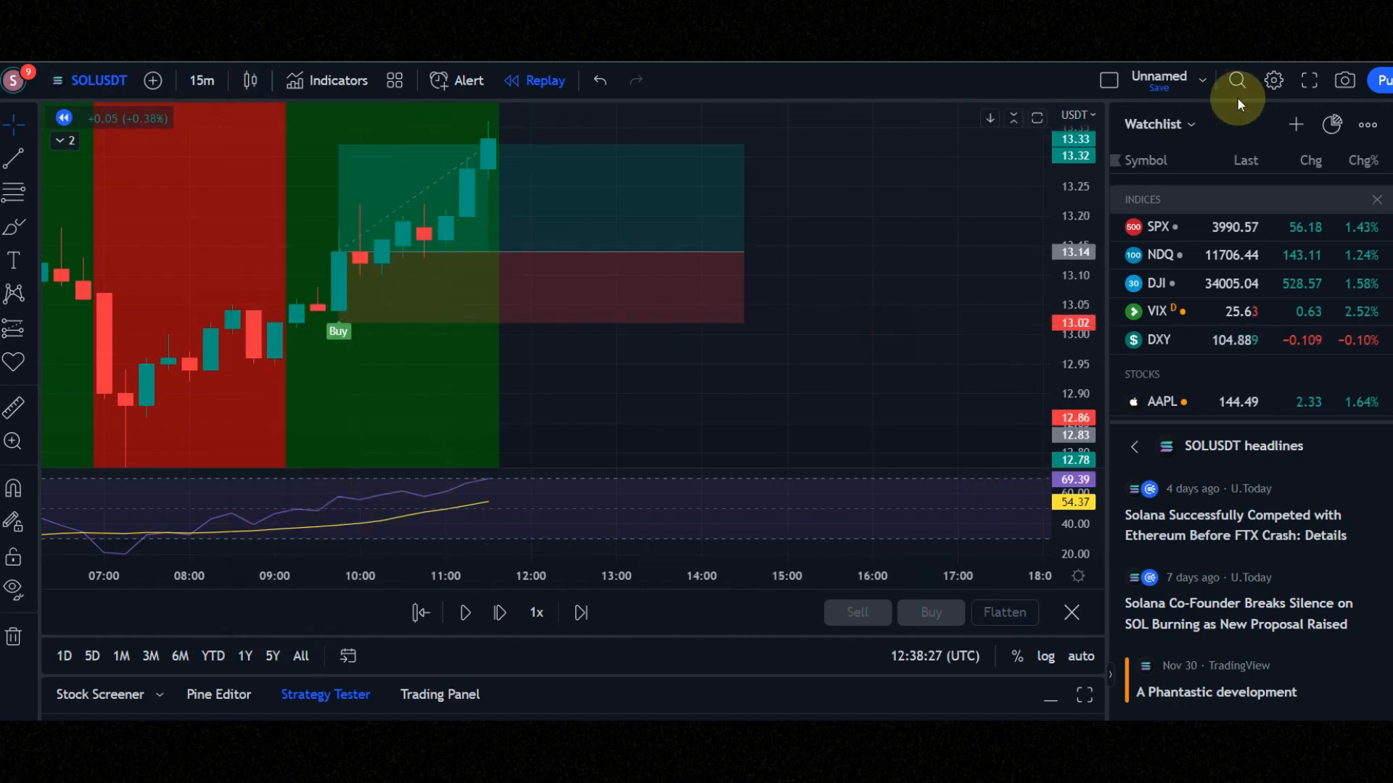
# Search the indicator library for CTI_LB and the UT Bot community script.
pyautogui.click(326, 80)
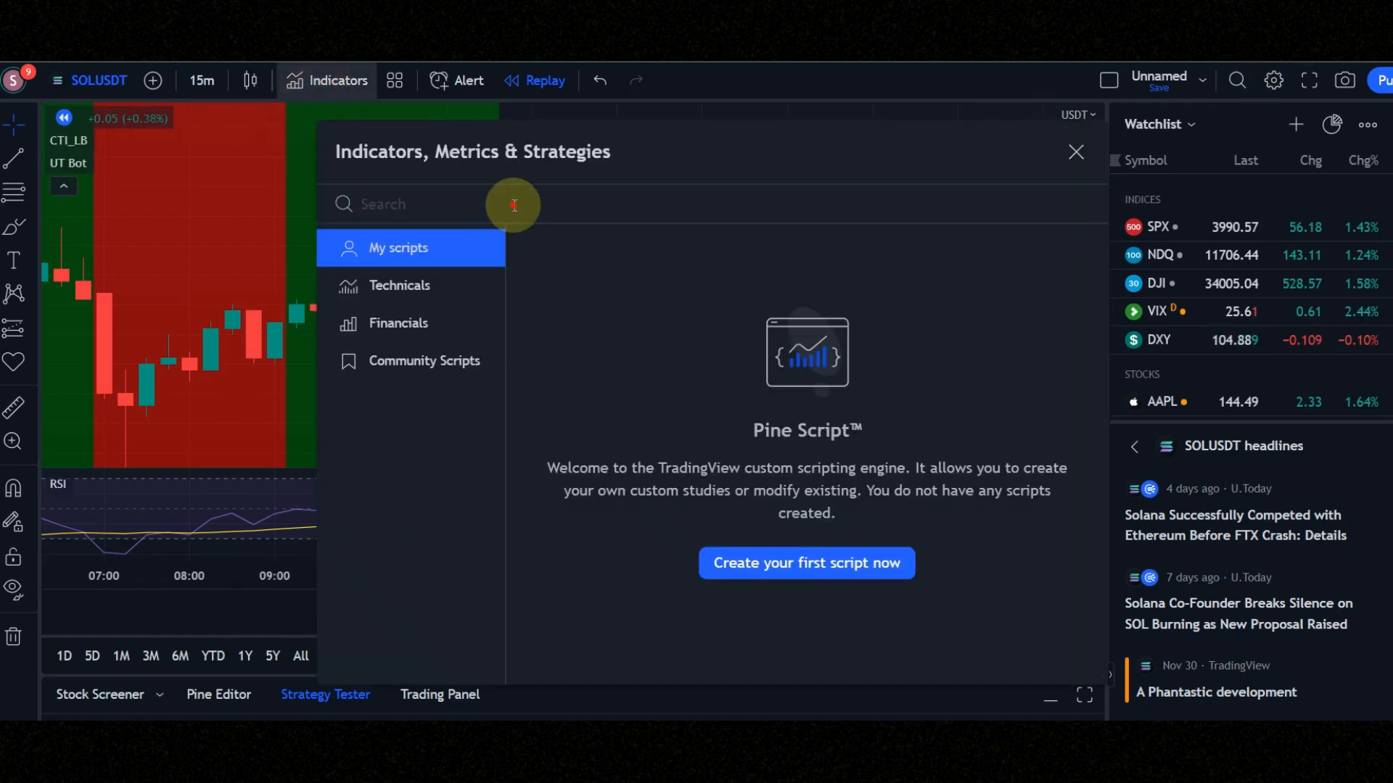
pyautogui.write('CTI_LB')
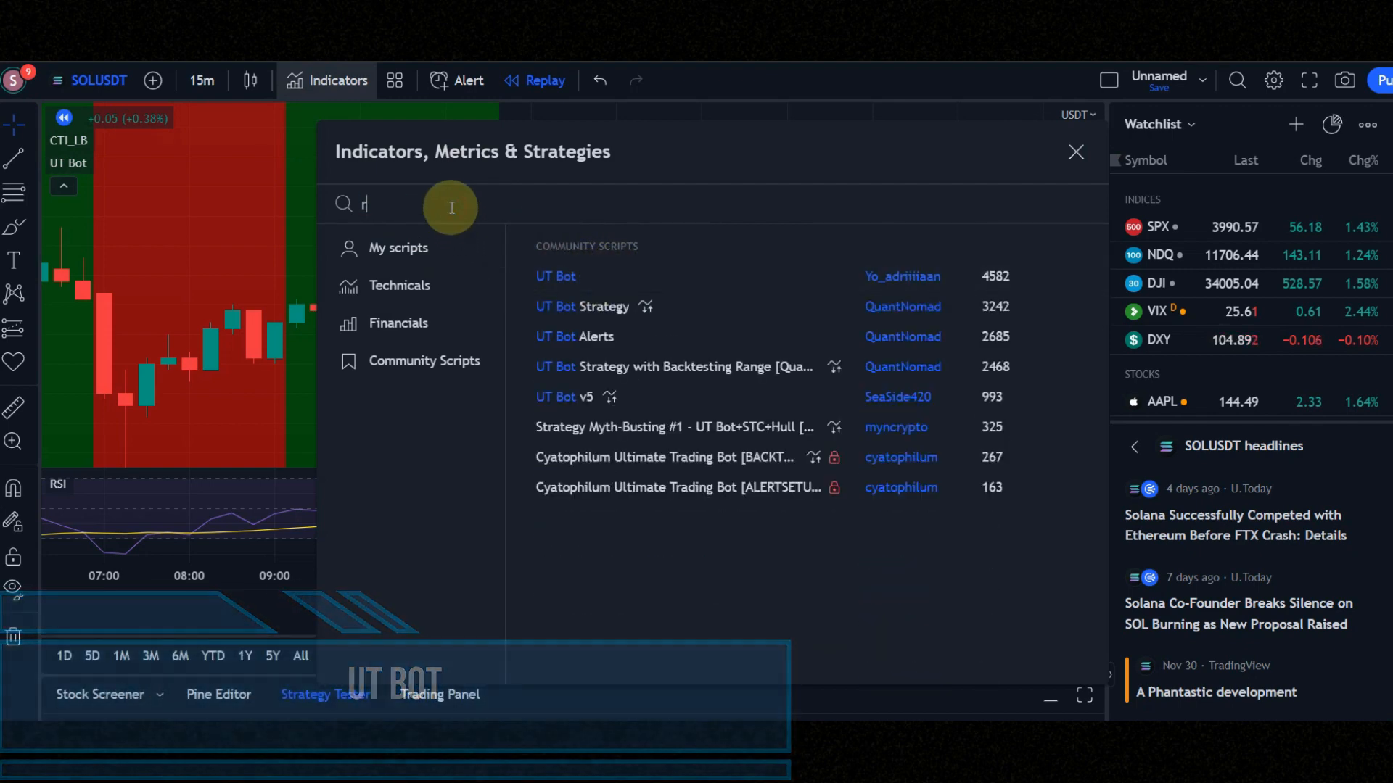
pyautogui.write('si')
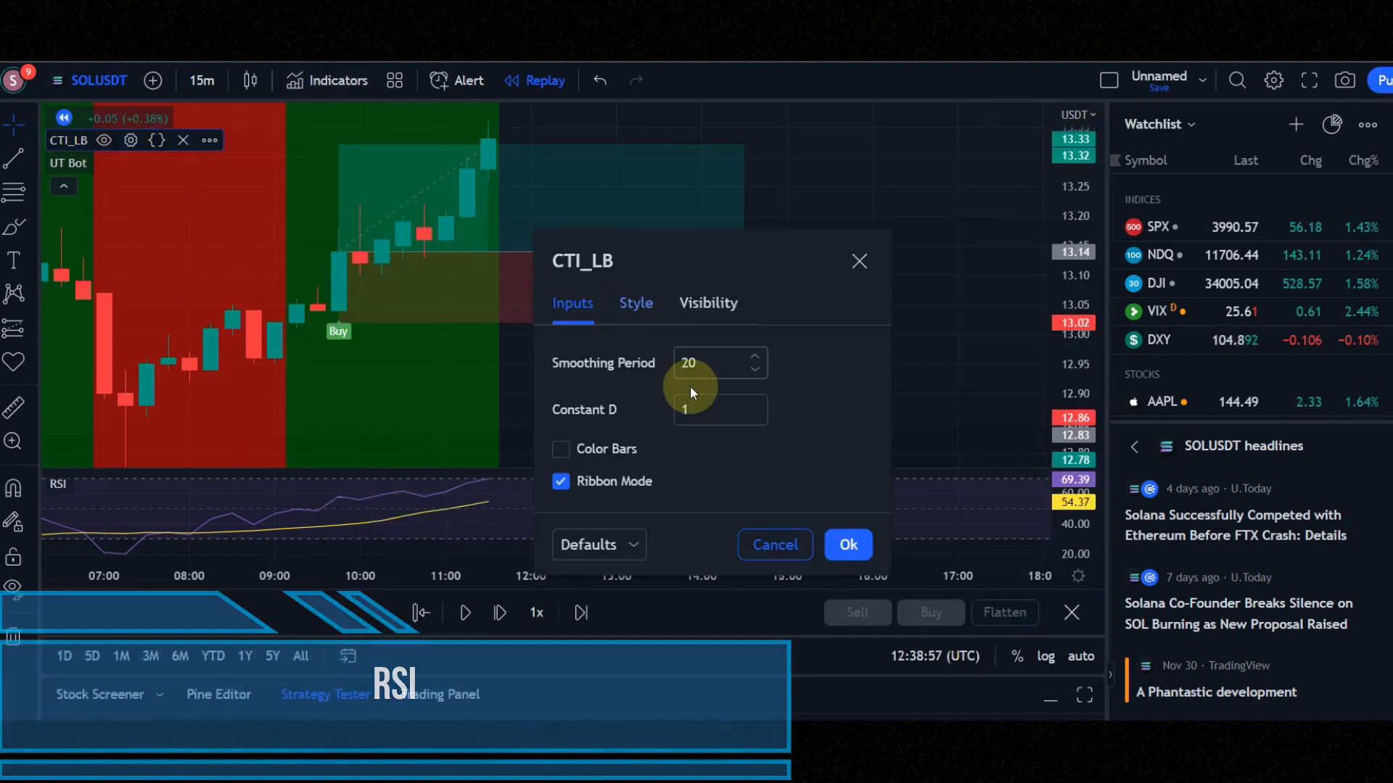
# Confirm Coral Trend at smoothing 20 ribbon mode; set UT Bot key value 2, ATR period 1.
pyautogui.click(635, 303)
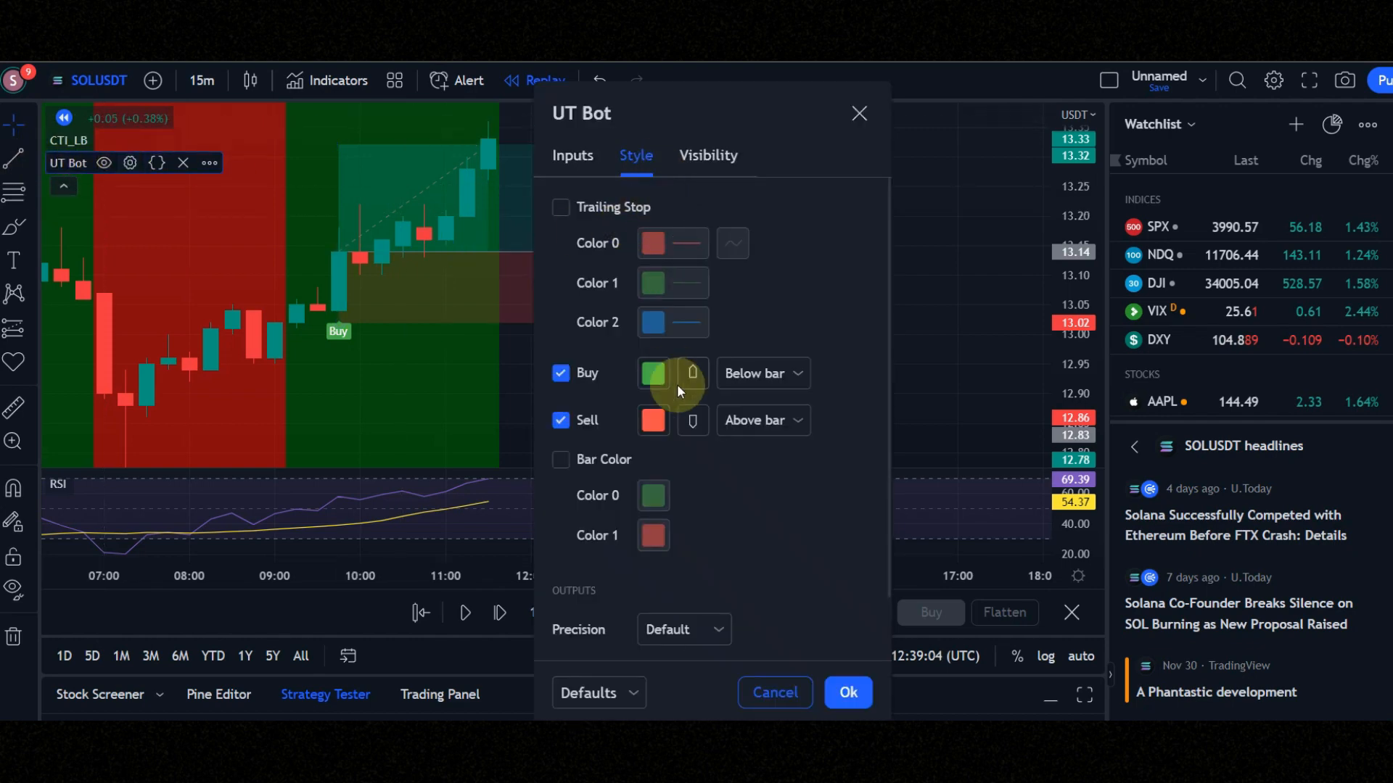
pyautogui.click(572, 155)
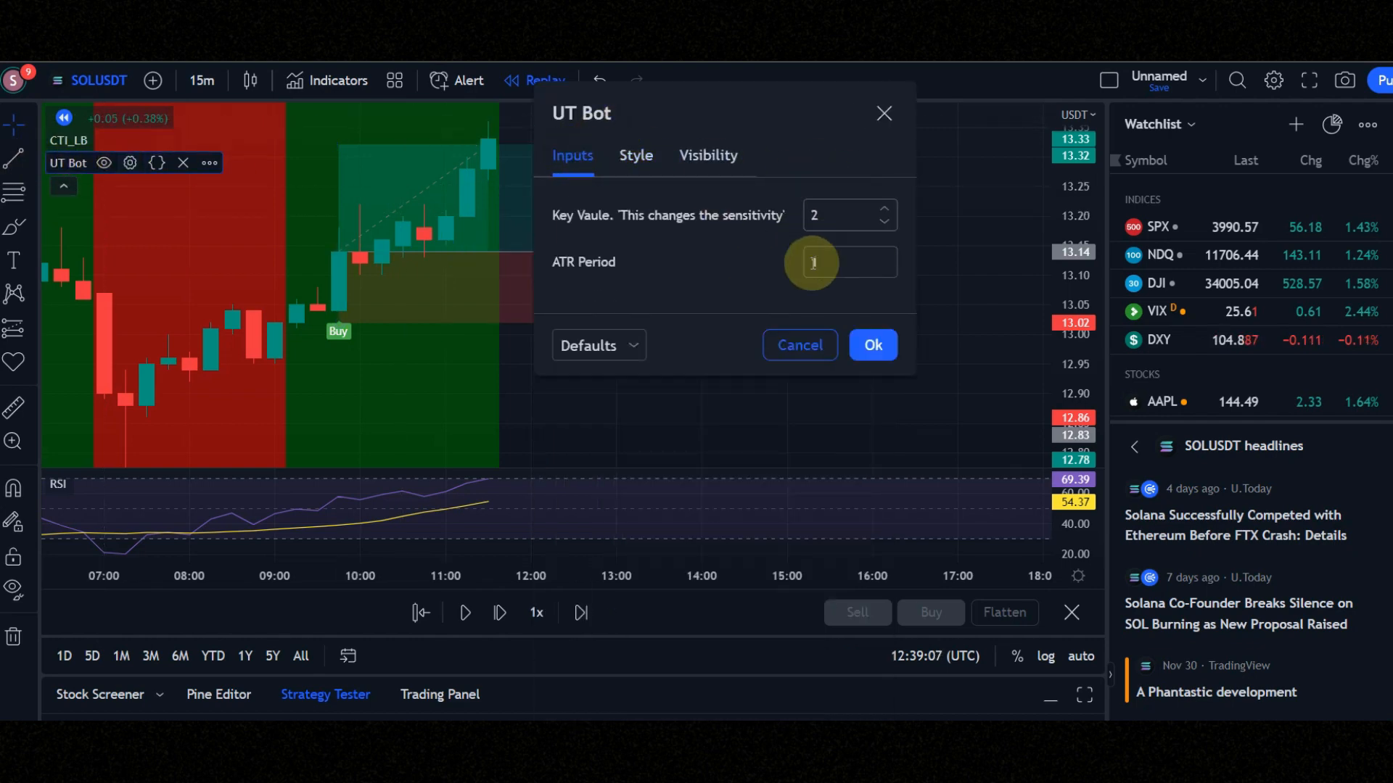
pyautogui.click(871, 345)
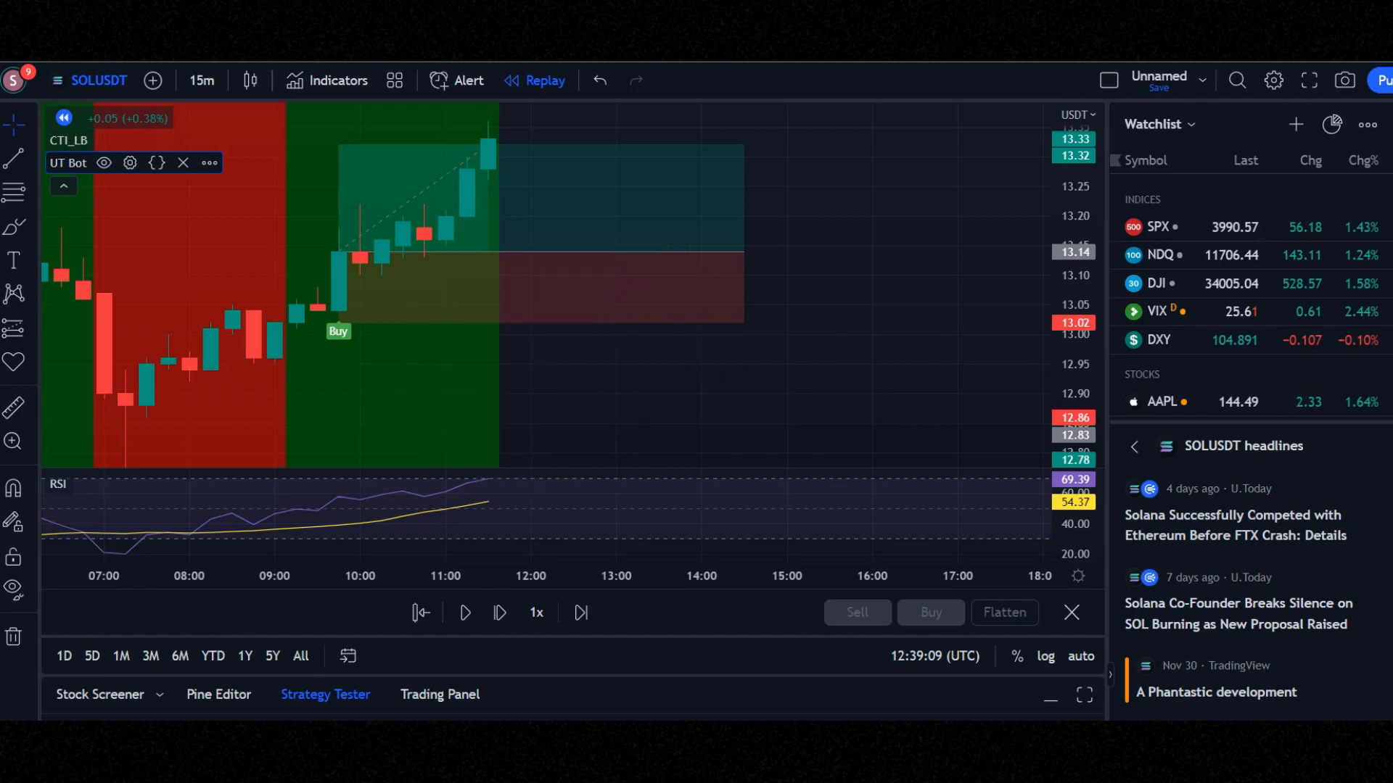
# Replay to the UT Bot buy signal and place a long position with 1.5 risk/reward.
pyautogui.click(465, 612)
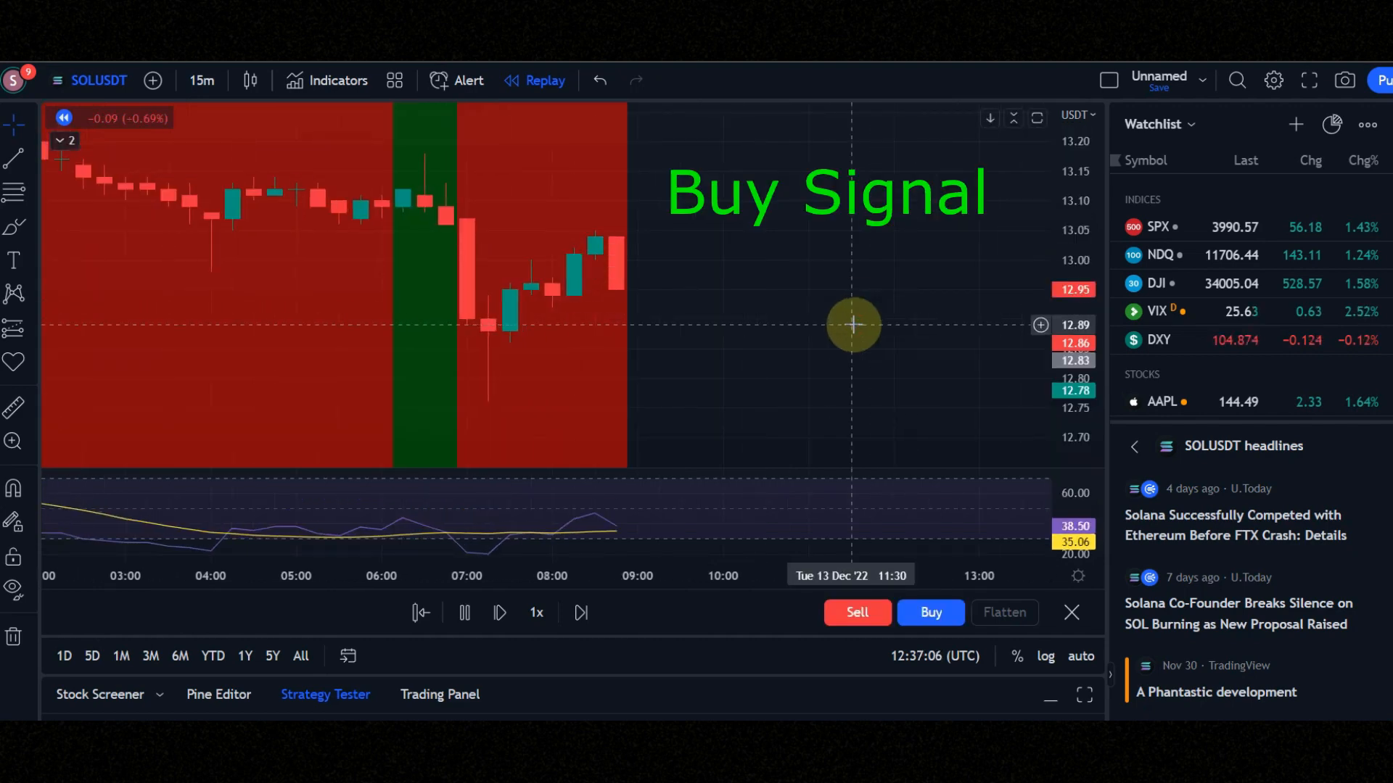
pyautogui.click(499, 612)
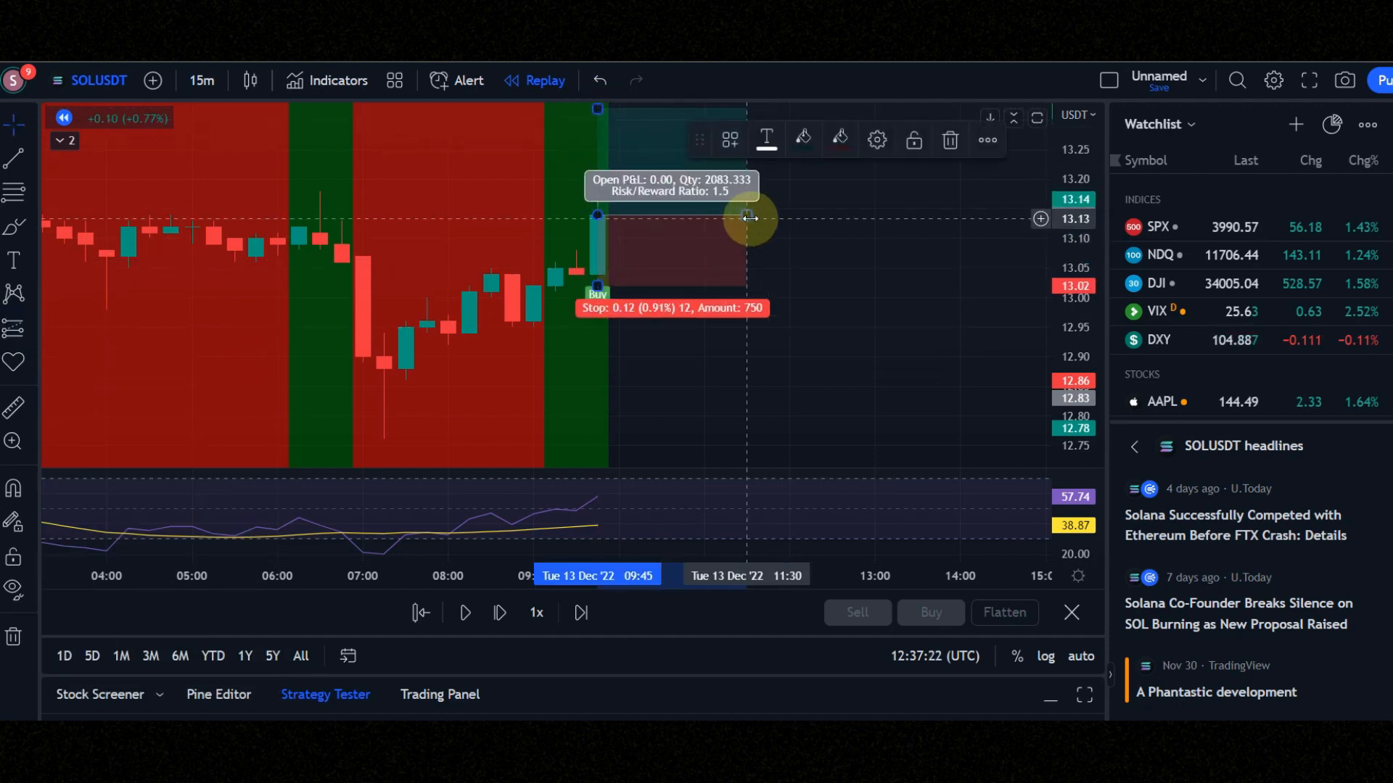
pyautogui.click(464, 612)
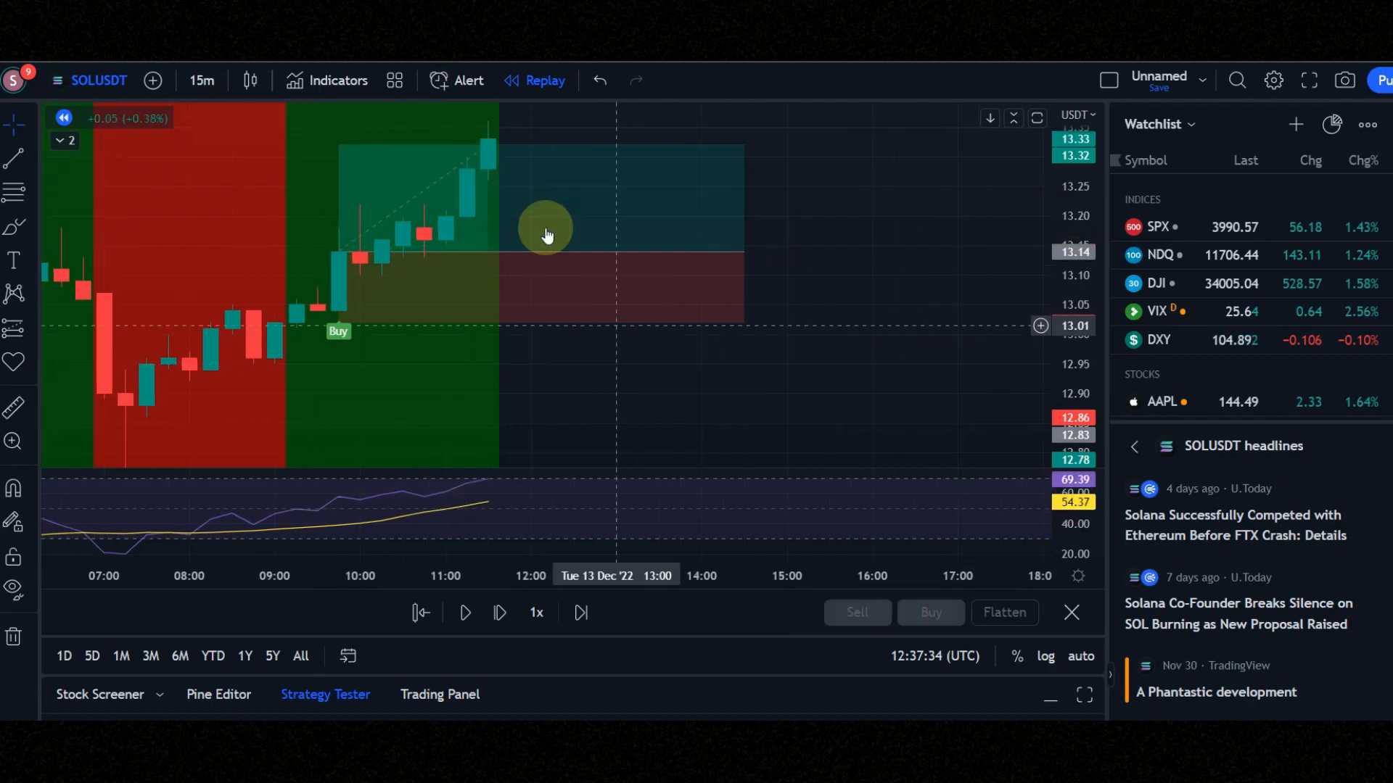
# Replay to the UT Bot sell signal, place a 1.5 risk/reward short, and resume the replay.
pyautogui.click(464, 612)
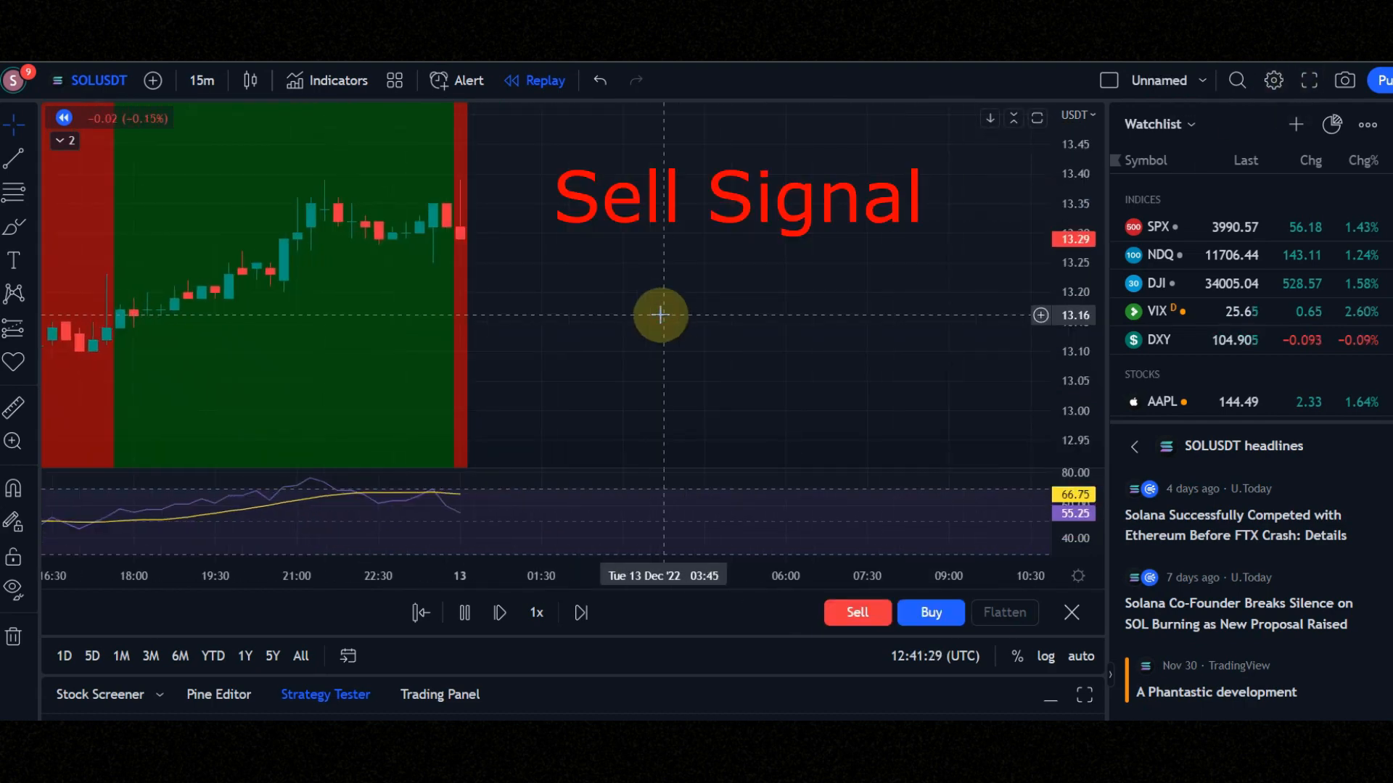
pyautogui.click(499, 612)
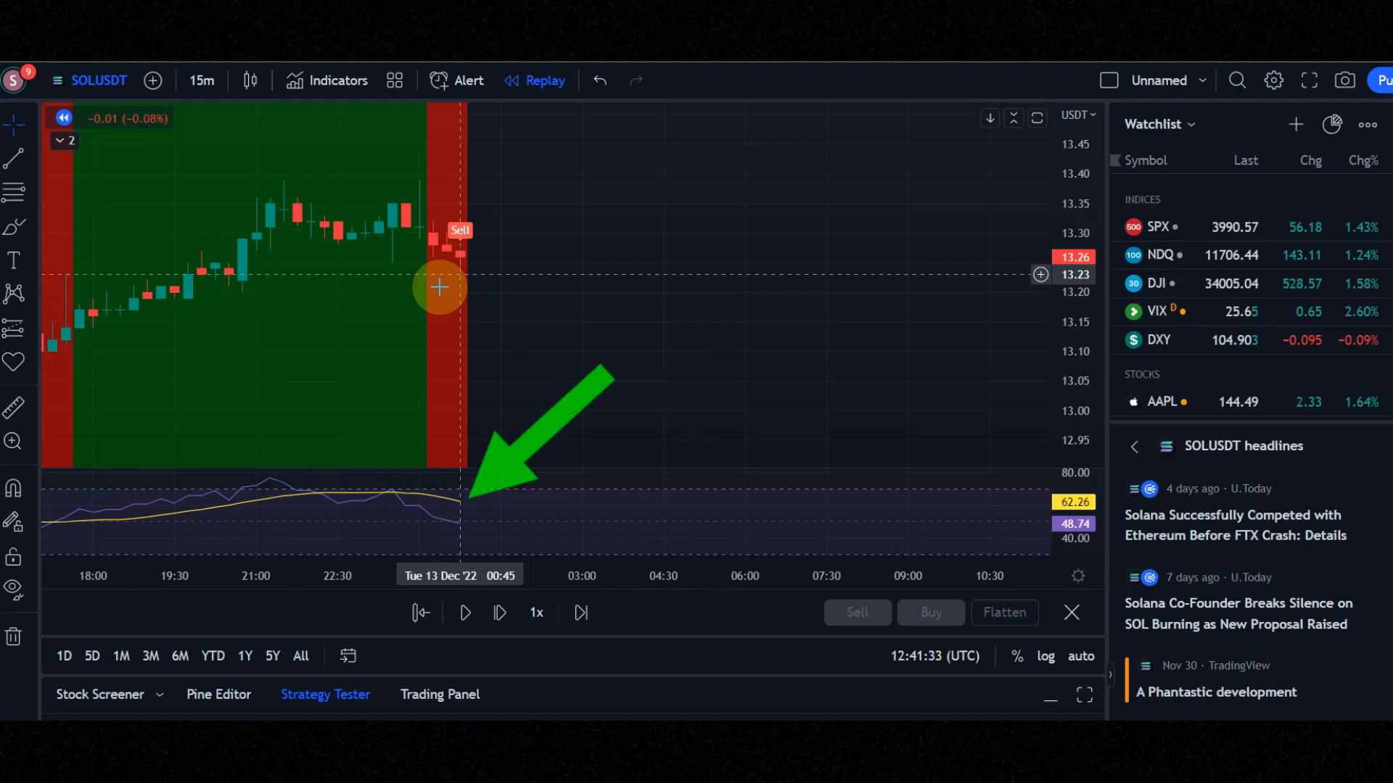
pyautogui.click(436, 287)
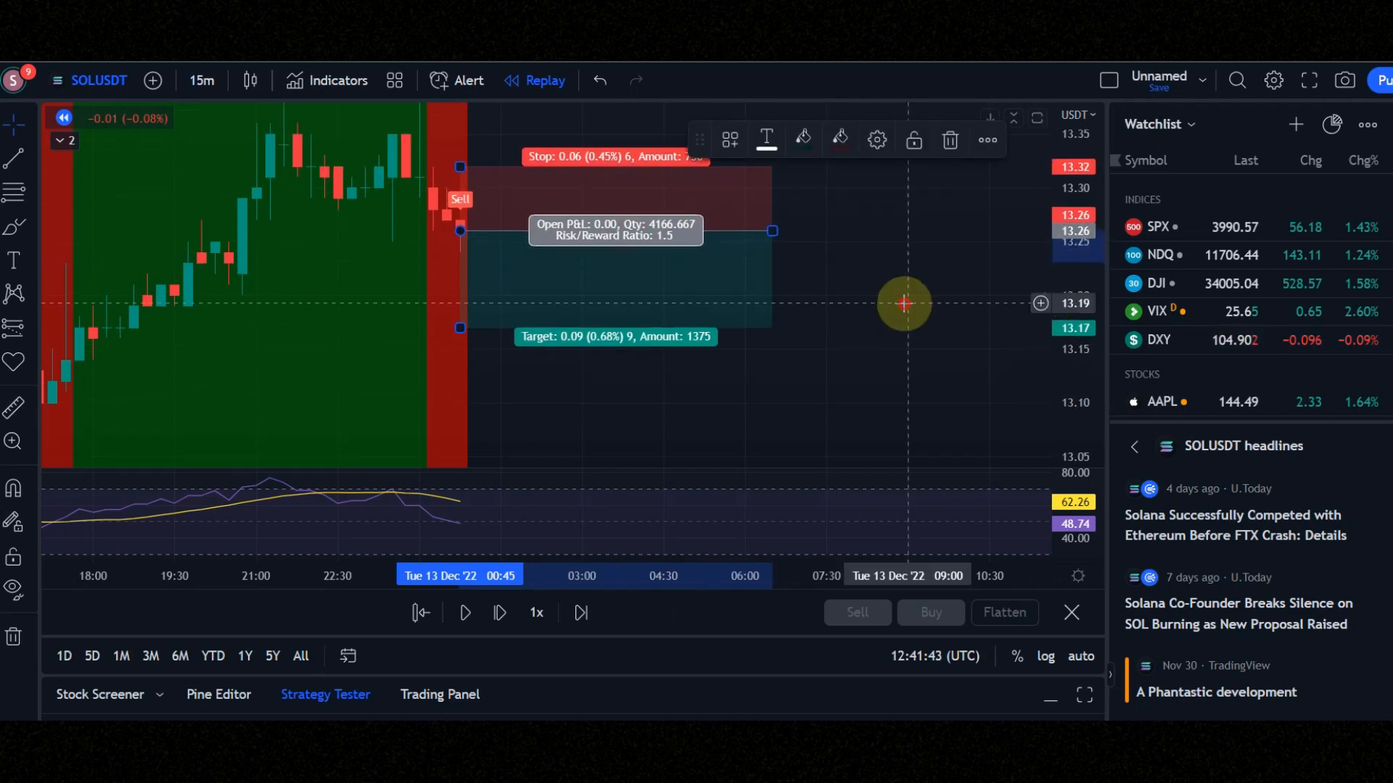
pyautogui.click(464, 612)
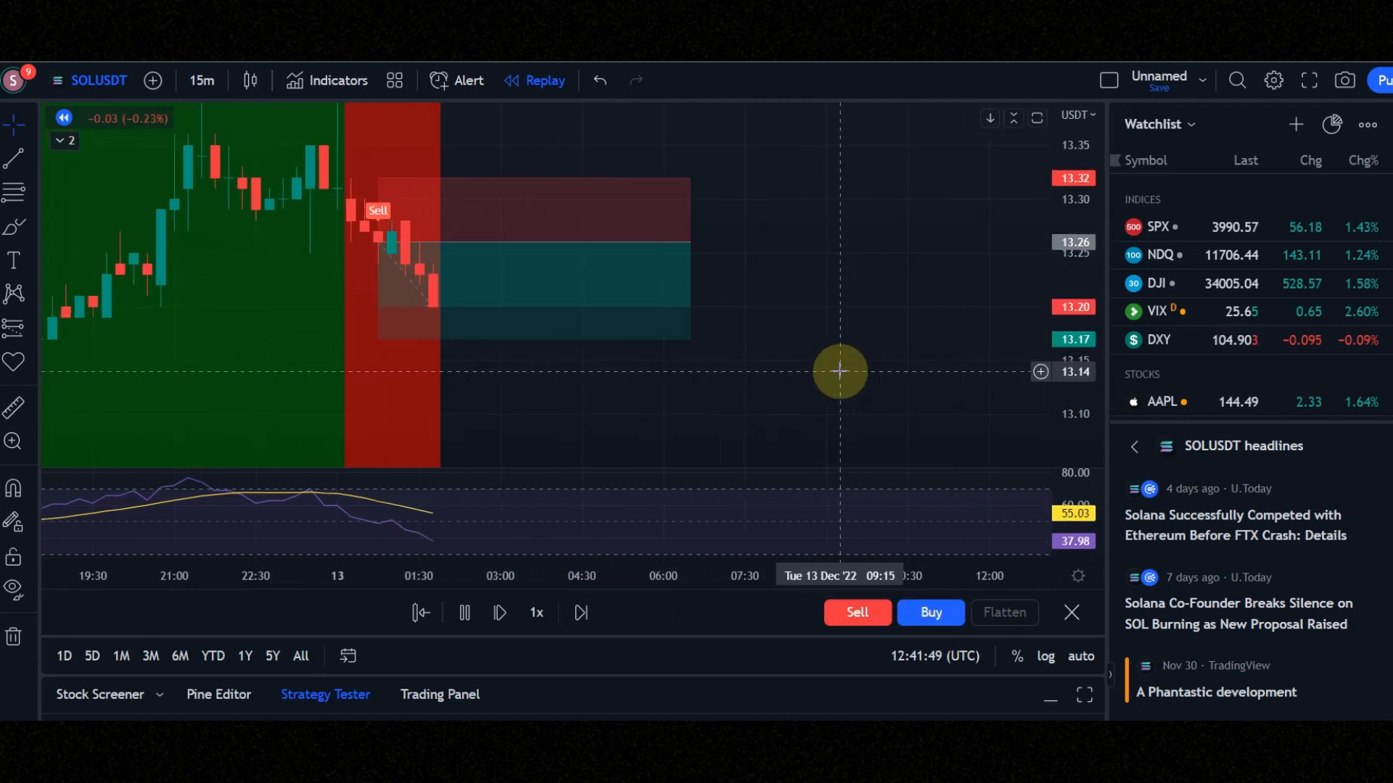